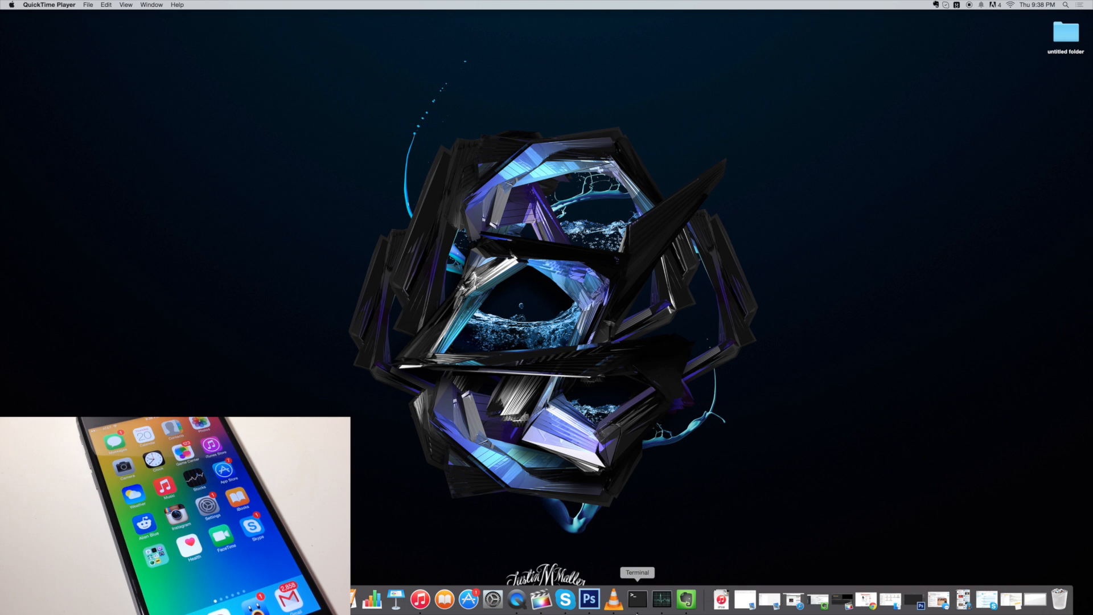
- Exit the iPhone SSH session and clear the Terminal back to the Mac's local prompt
{"action": "left_click", "coordinate": [635, 598]}
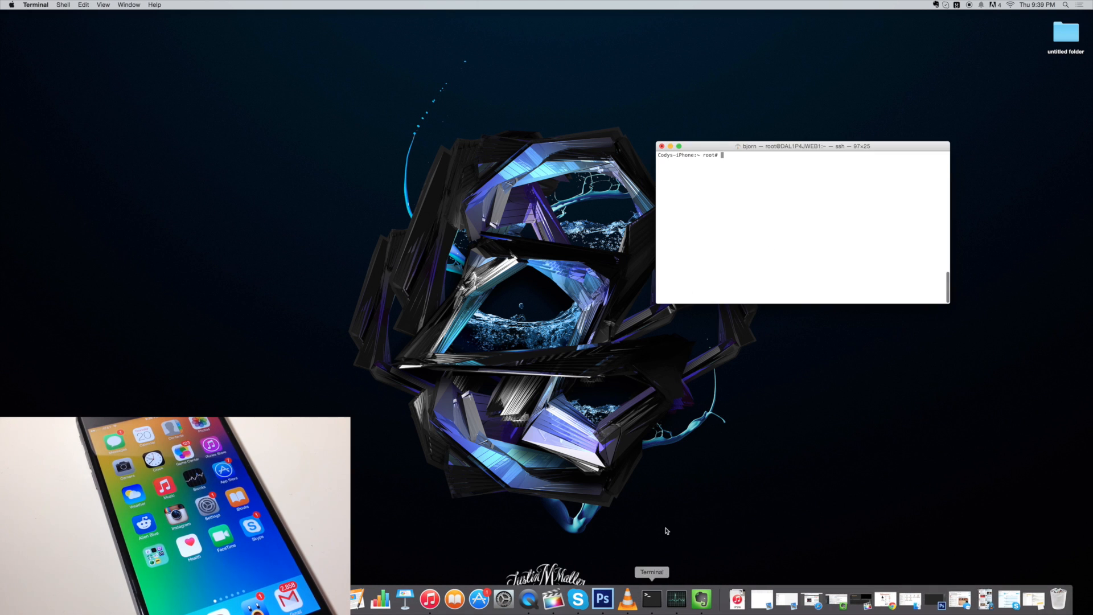
{"action": "type", "text": "exit"}
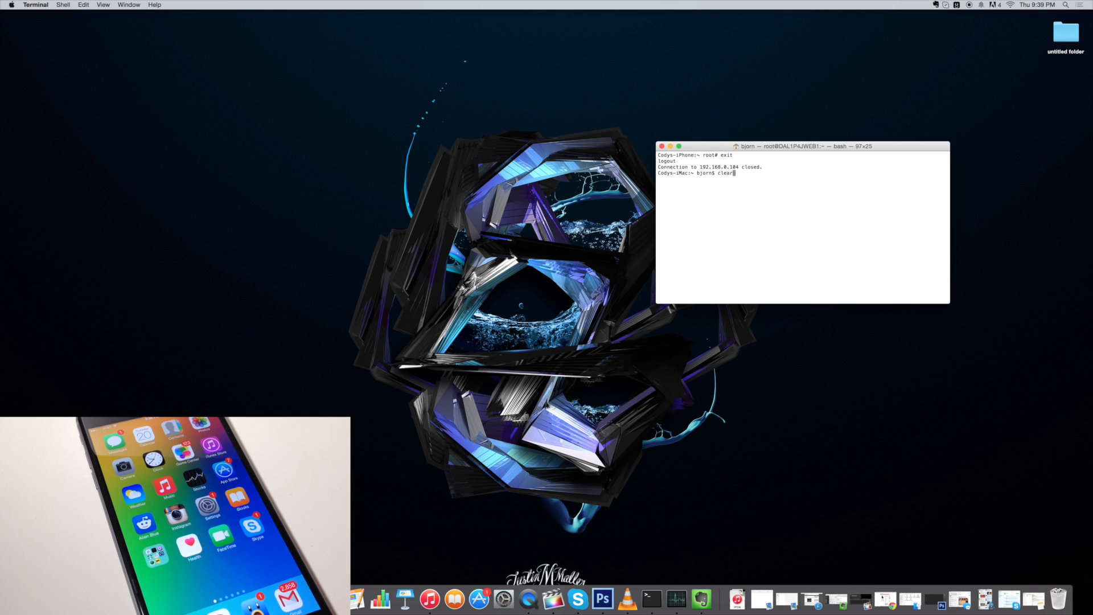
{"action": "key", "text": "Return"}
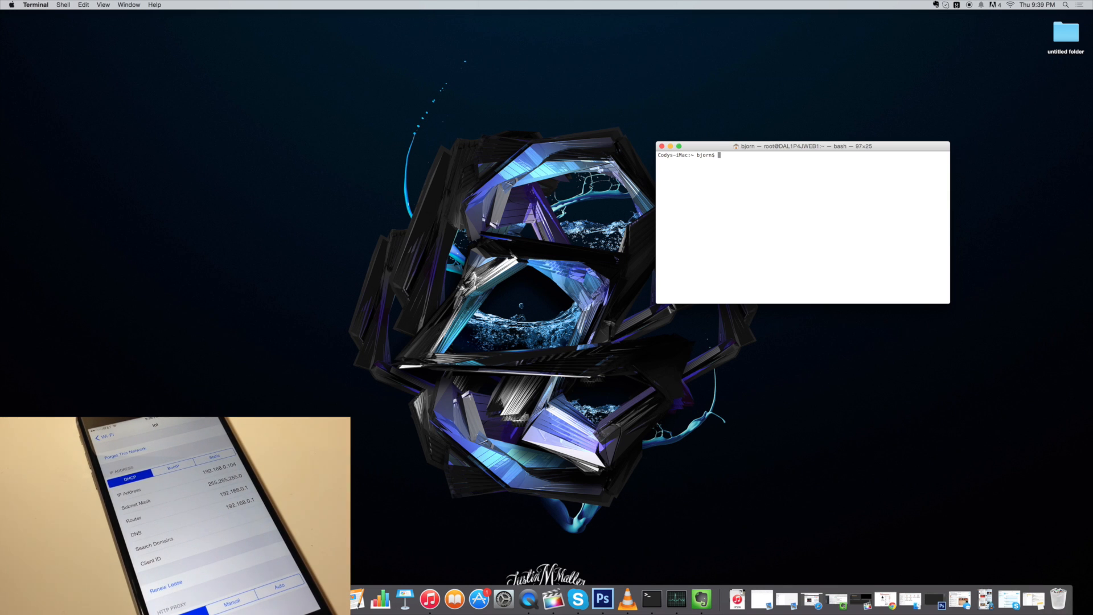
{"action": "type", "text": "s"}
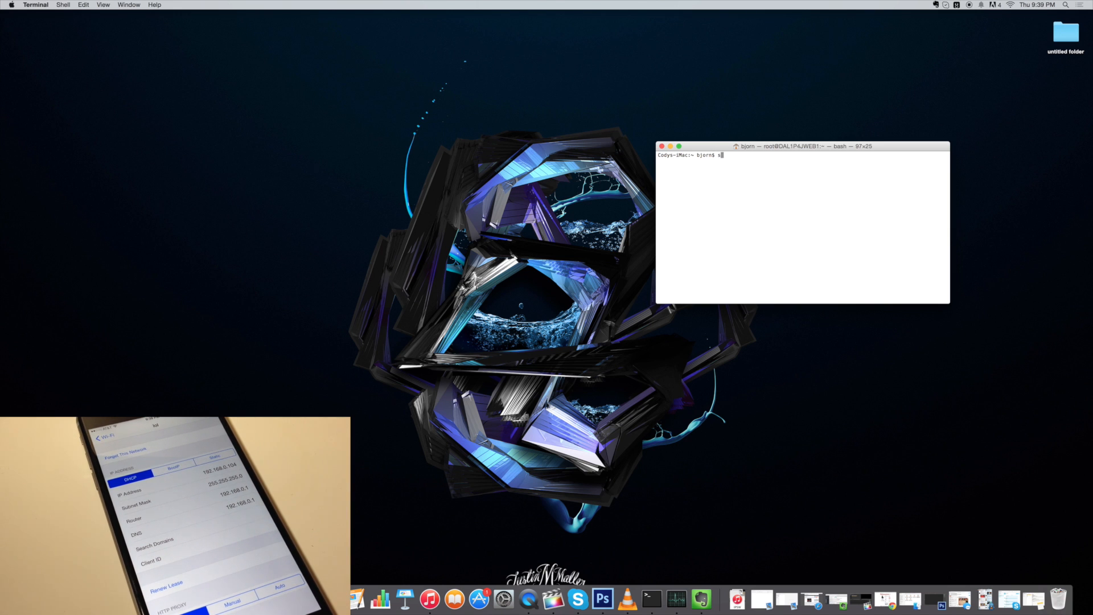
- Start an SSH connection as root to the iPhone at 192.168.0.104
{"action": "type", "text": "ssh root"}
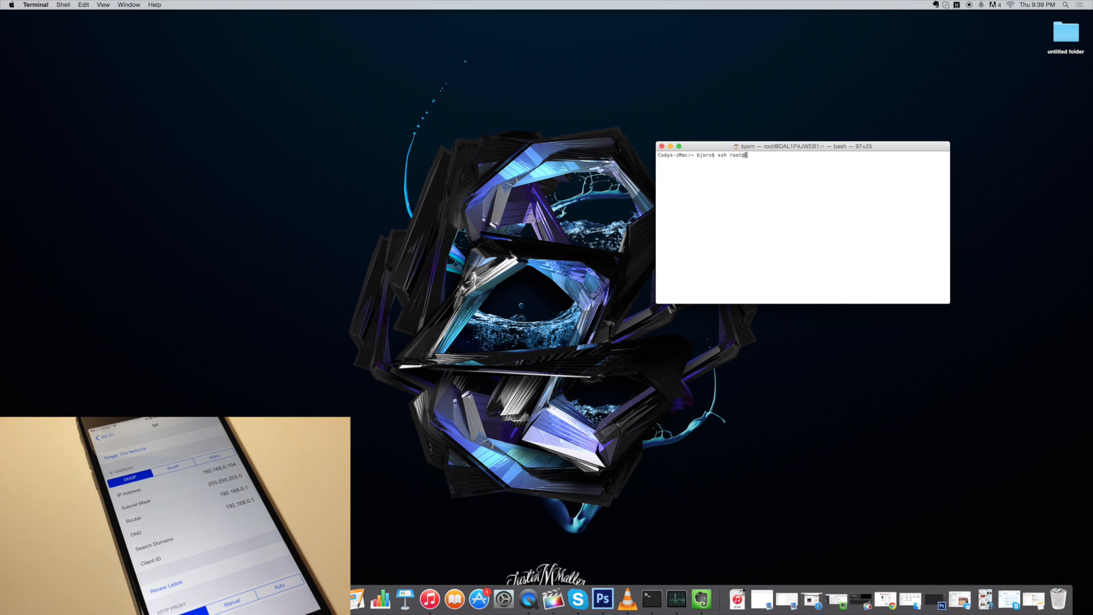
{"action": "type", "text": "@"}
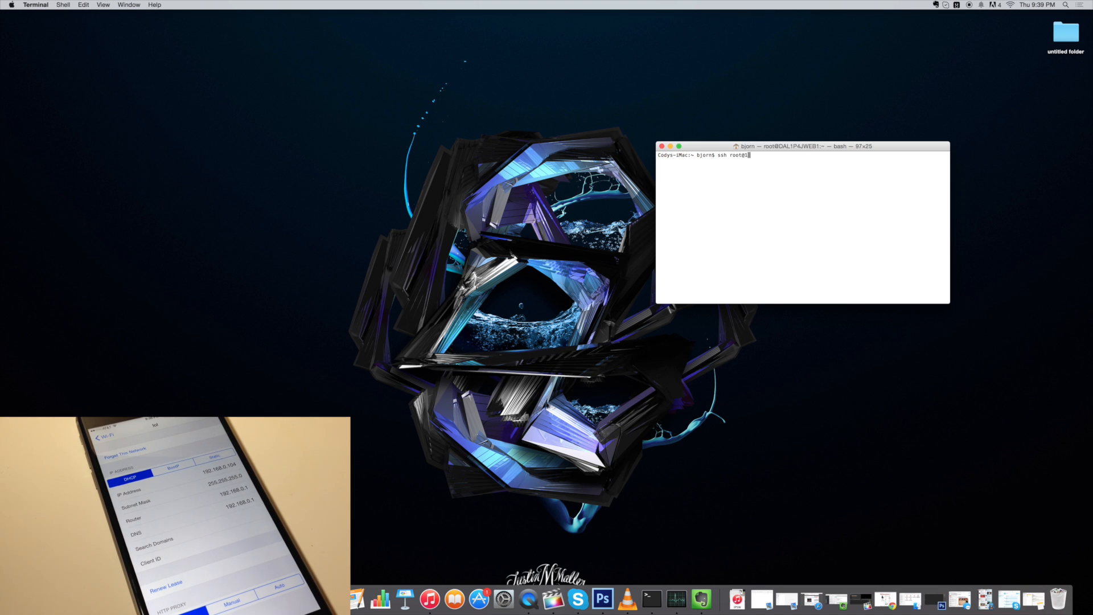
{"action": "type", "text": "92.168.0."}
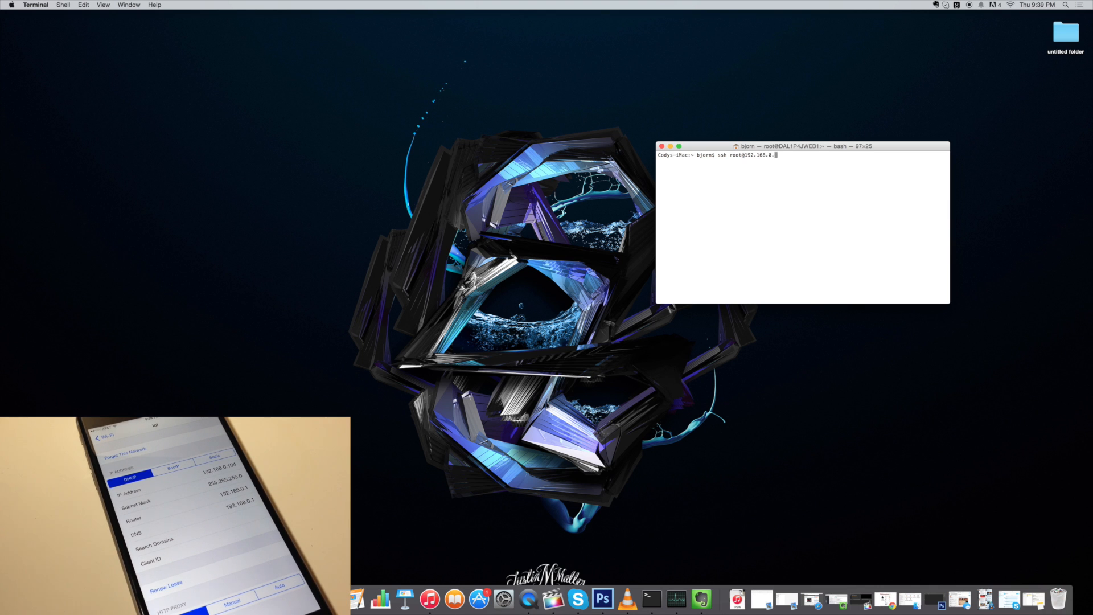
{"action": "key", "text": "enter"}
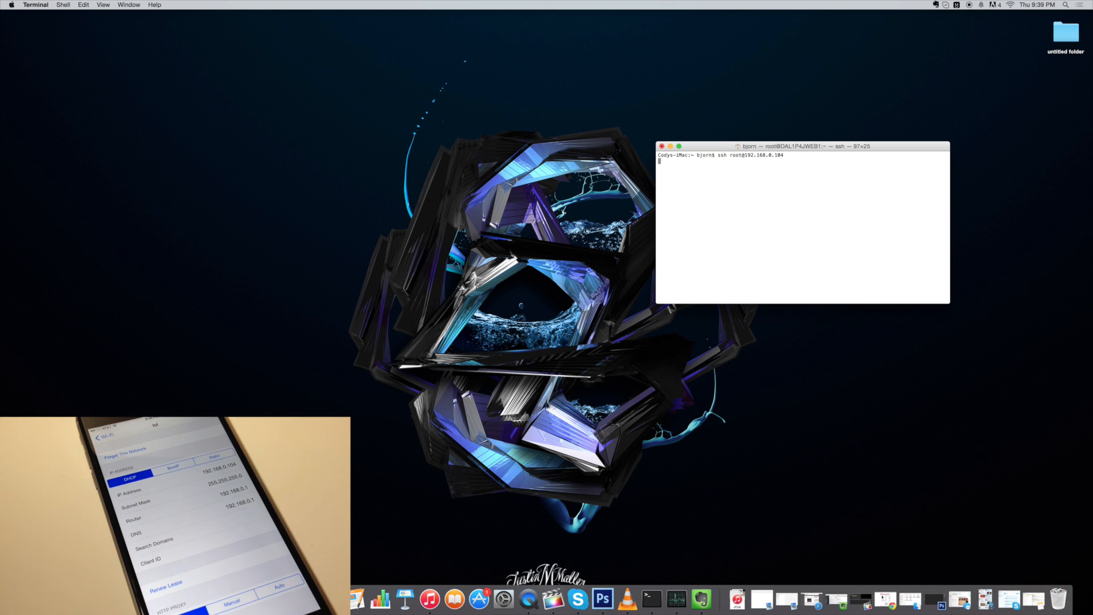
- Log in with the root password and enter ioreg -lw0|grep "Device Characteristics"
{"action": "key", "text": "Return"}
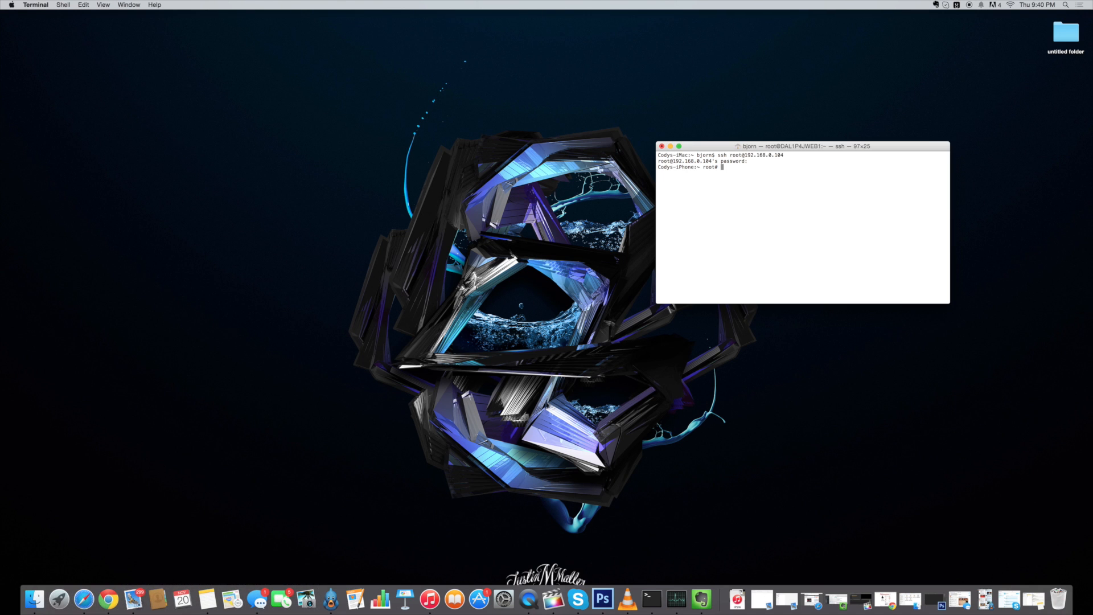
{"action": "type", "text": "ioreg -lw0|grep \"Device Characteristics\""}
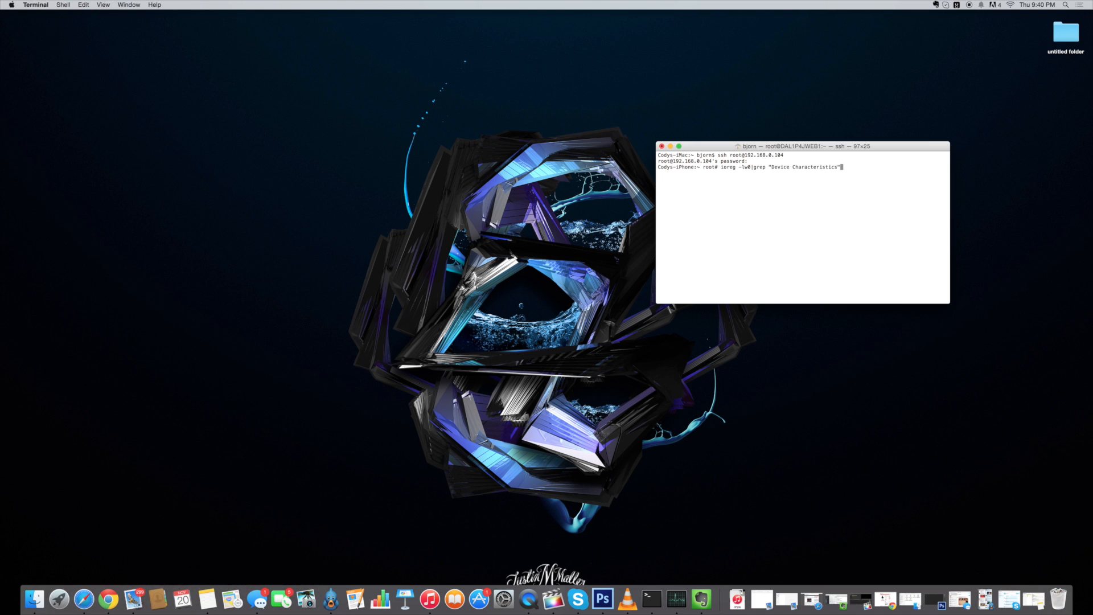